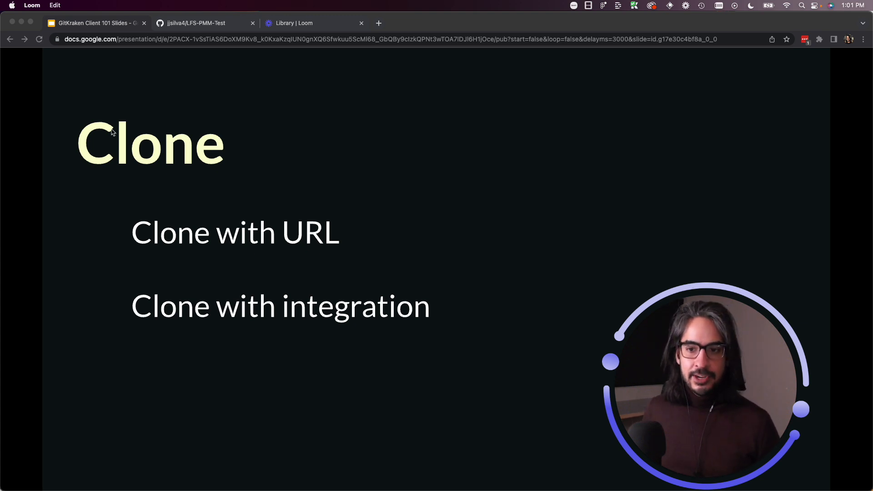
Step: Copy the HTTPS clone address of LFS-PMM-Test from its GitHub Code menu
click(195, 23)
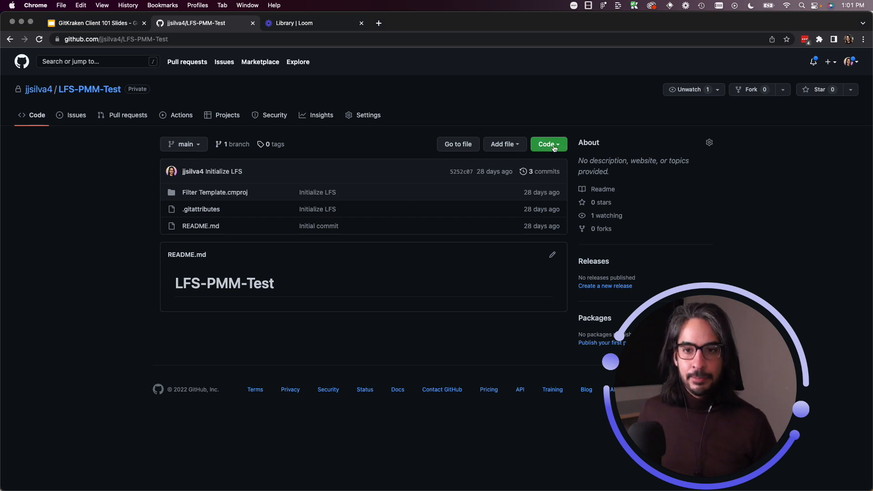
click(548, 145)
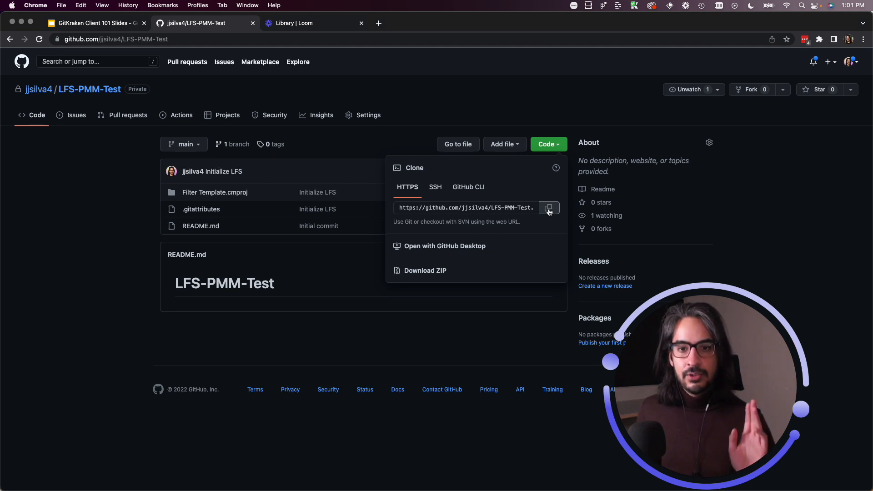
click(548, 207)
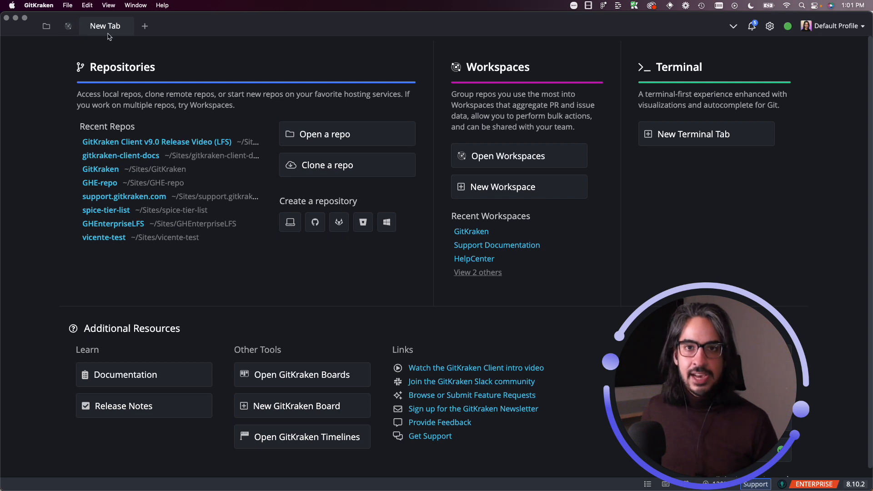
Step: Add a second new tab showing the GitKraken start page
click(145, 26)
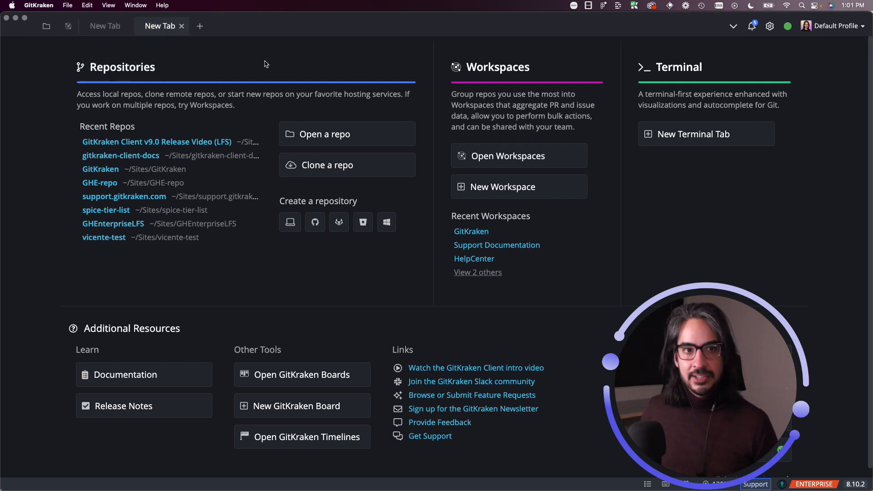
mouse_move(112, 92)
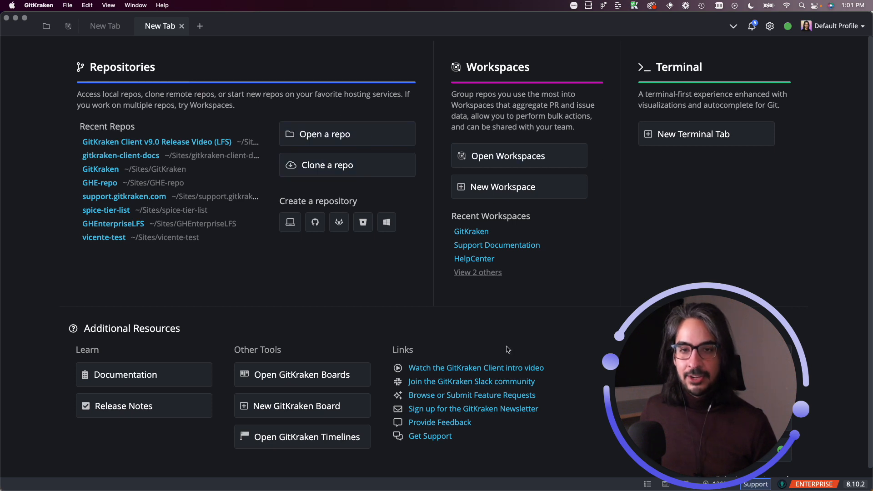
mouse_move(407, 312)
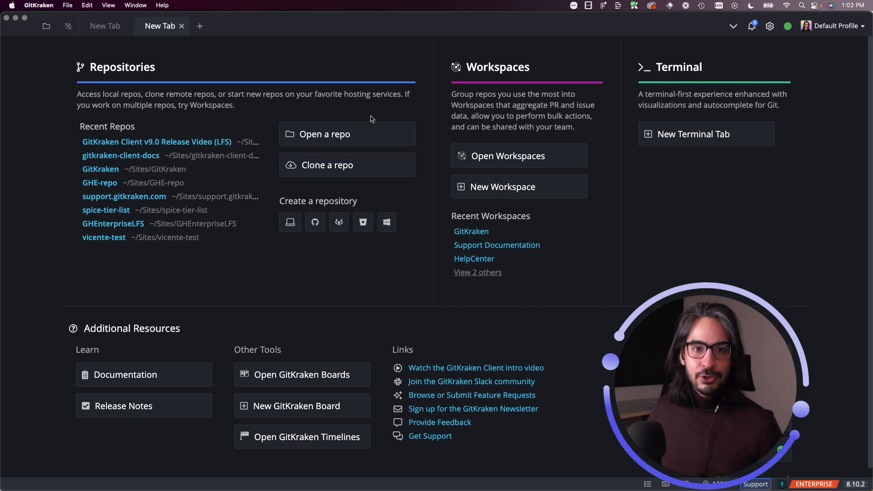
mouse_move(396, 177)
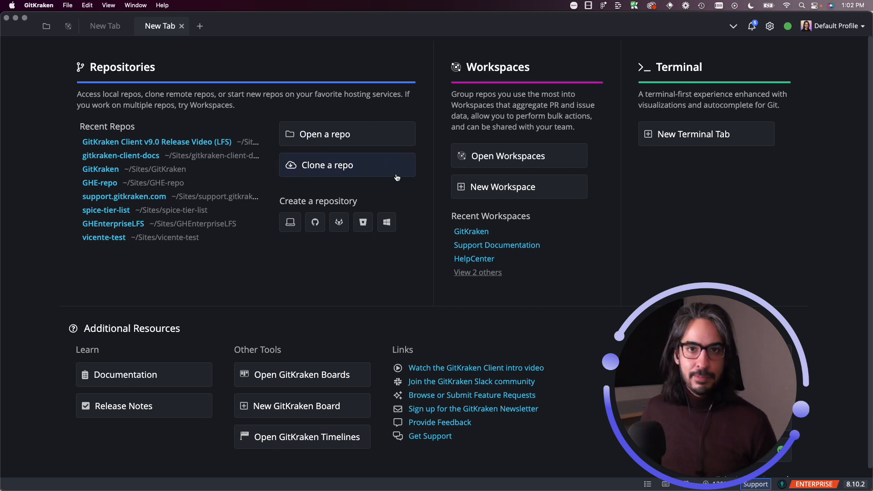
click(327, 165)
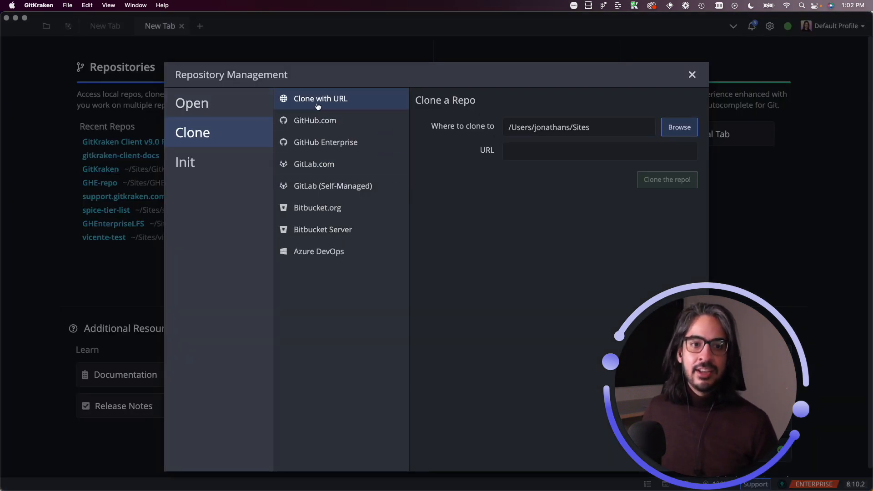
mouse_move(357, 105)
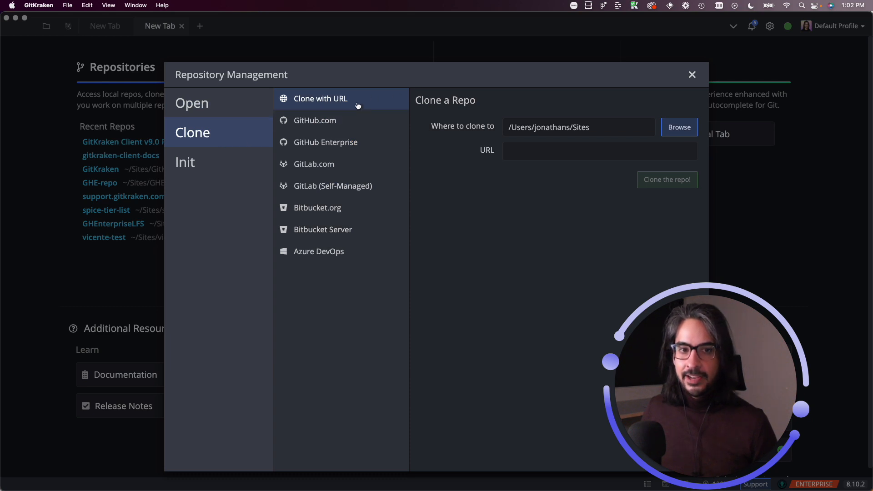
mouse_move(337, 102)
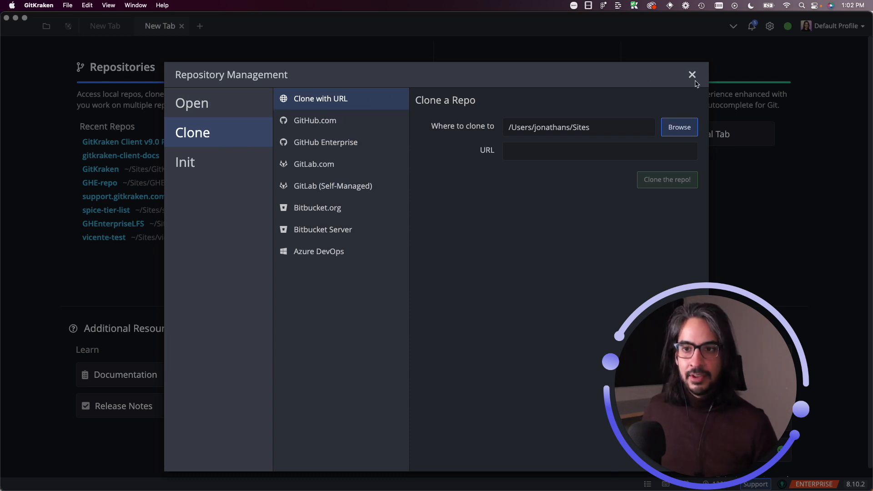
click(691, 75)
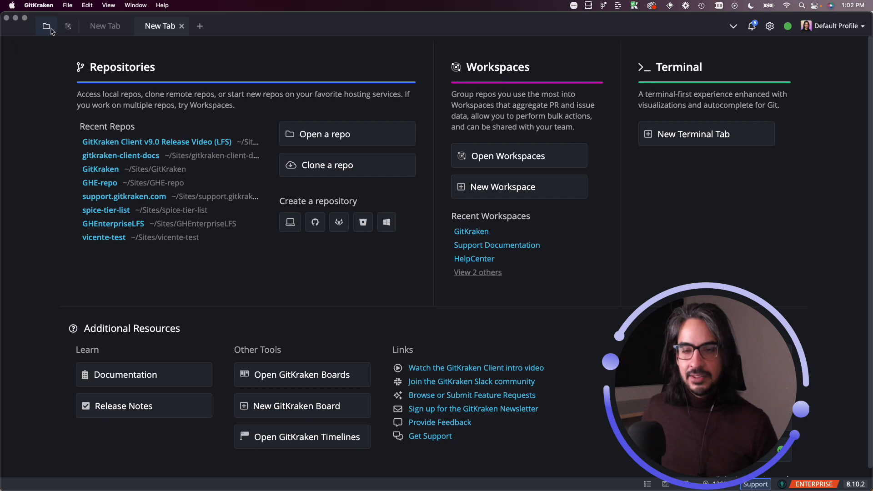
mouse_move(46, 27)
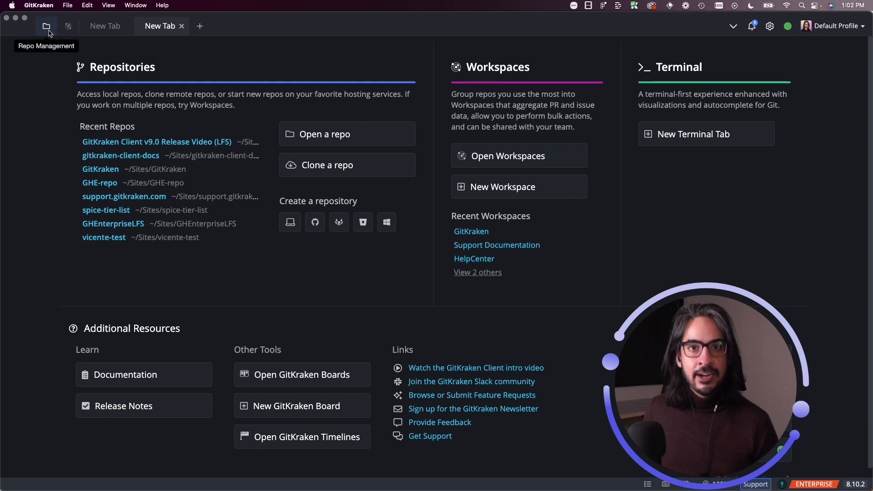
Step: Show the Clone with URL form from Repo Management
click(46, 26)
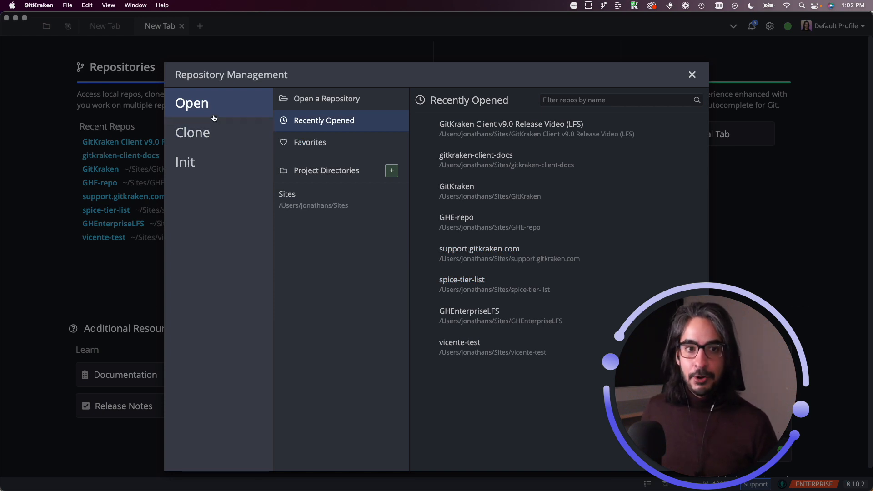
click(192, 133)
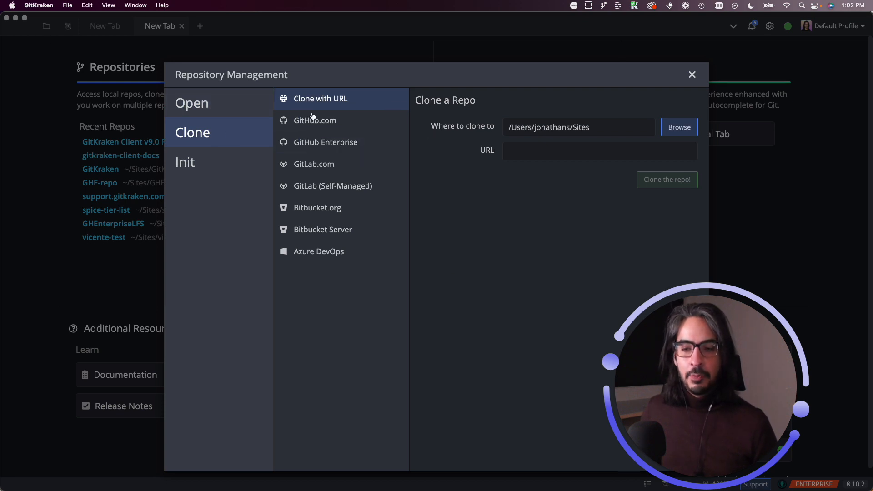
mouse_move(390, 318)
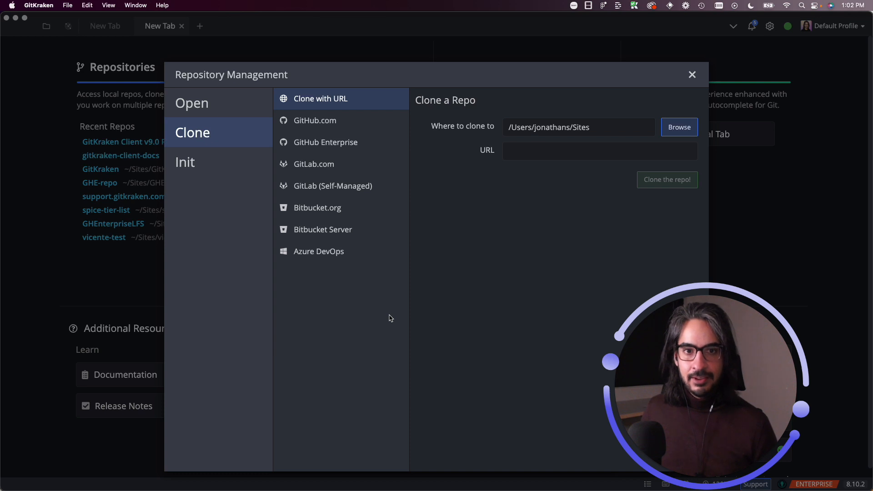
mouse_move(327, 105)
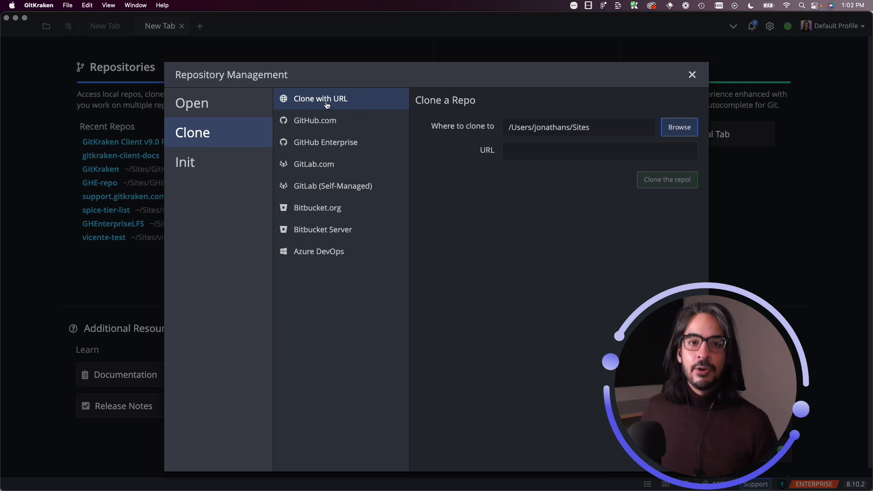
click(599, 151)
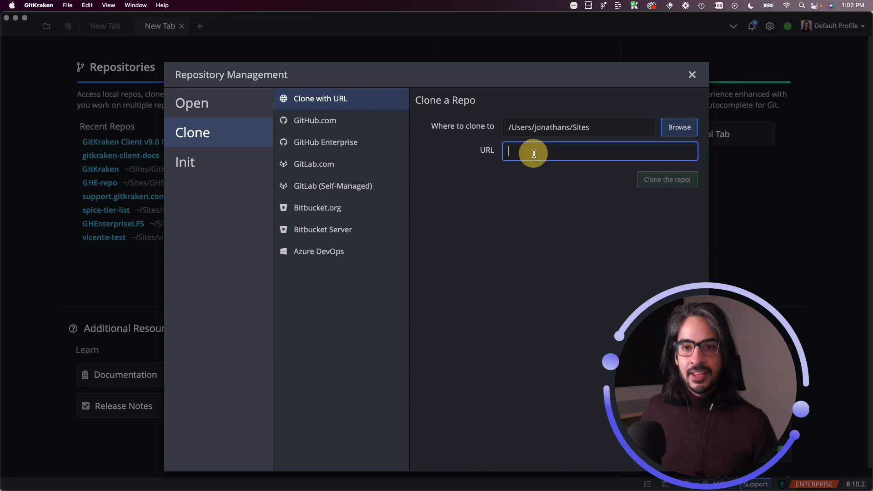
right_click(533, 150)
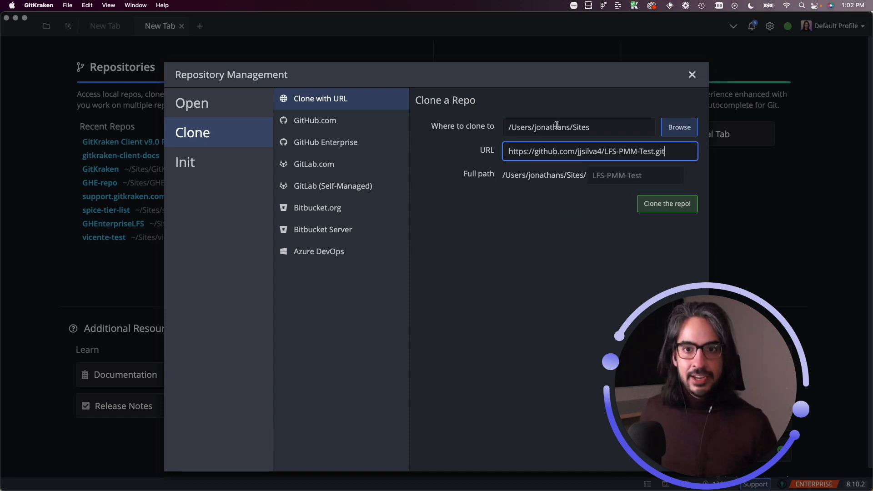
click(556, 127)
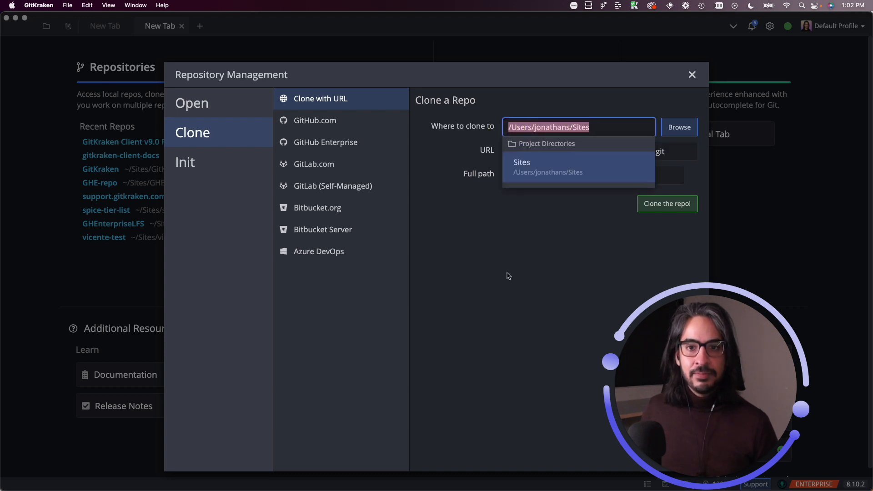
text(https://github.com/jjsilva4/LFS-PMM-Test.git)
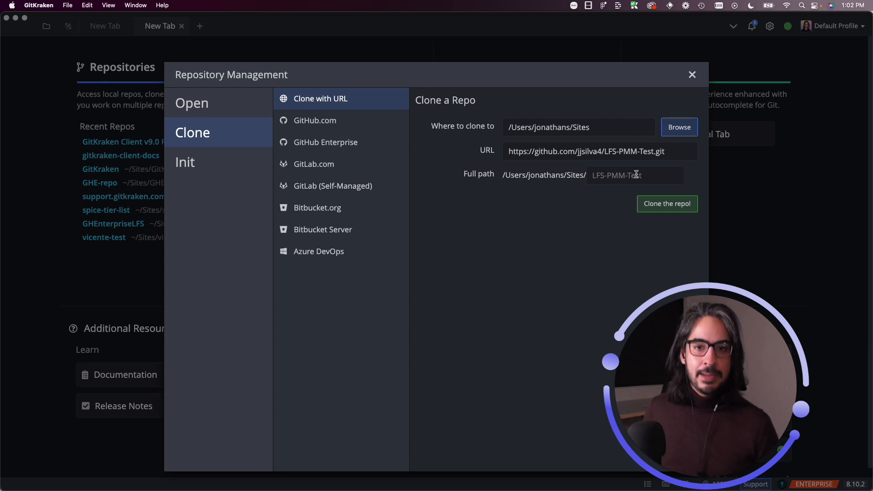
click(634, 174)
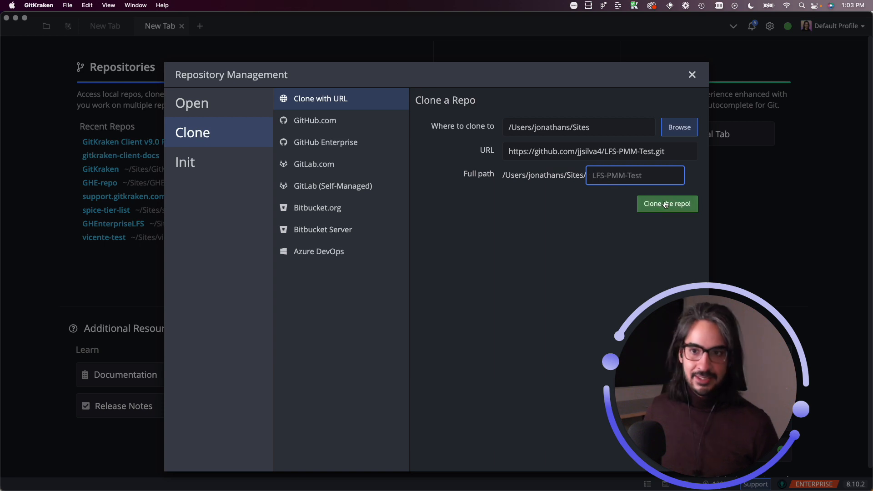
Step: Clone LFS-PMM-Test from the pasted GitHub URL into Sites
click(666, 202)
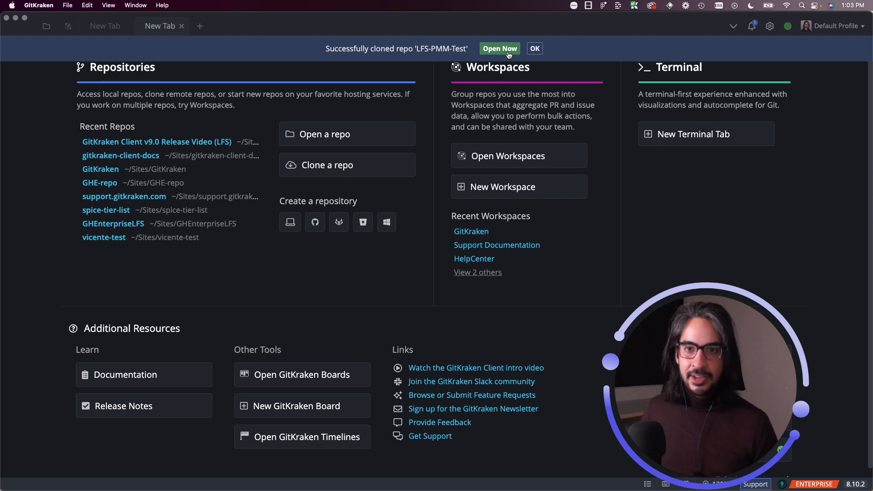
Step: Open the cloned LFS-PMM-Test repository and answer the Pull all LFS files prompt
click(499, 48)
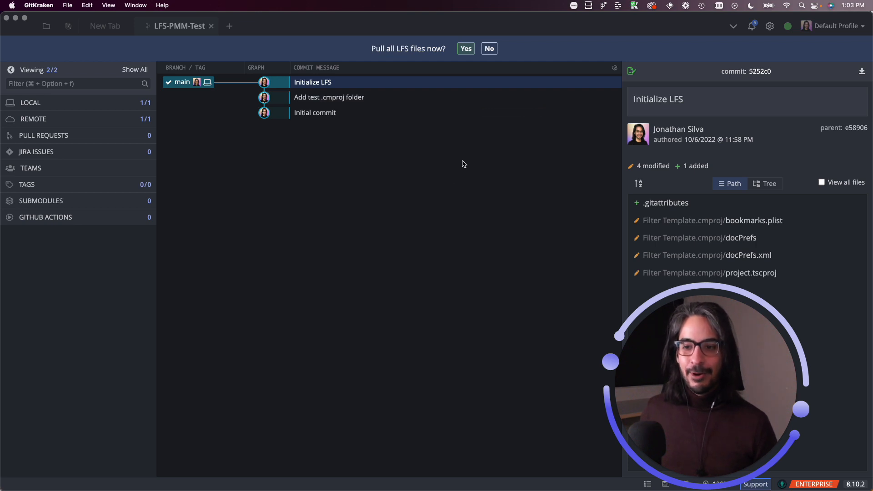
click(489, 48)
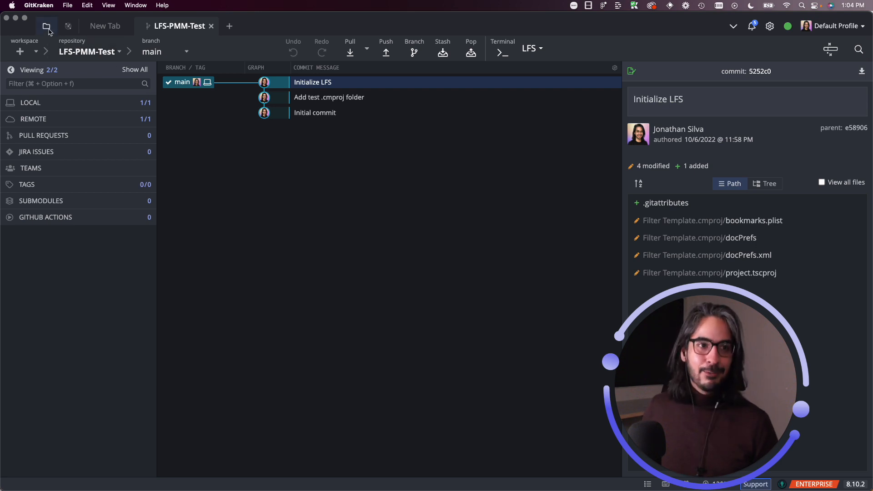
mouse_move(46, 26)
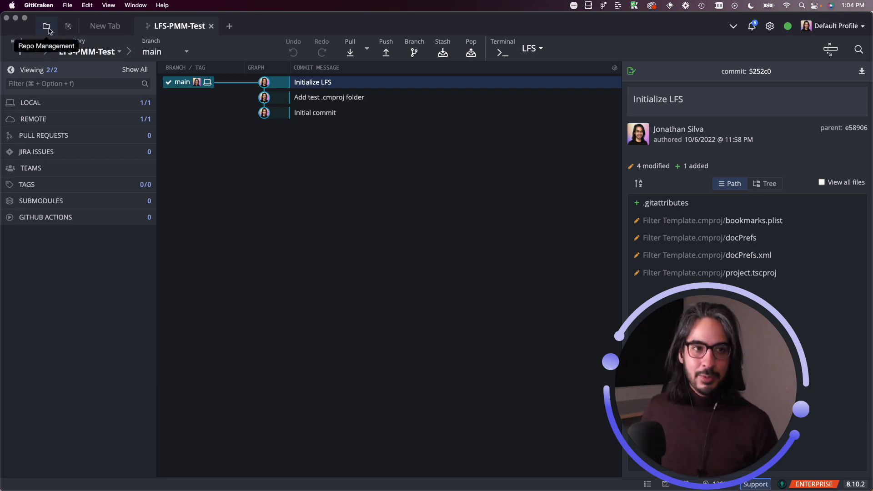
Step: Show the GitHub.com integration clone form from Repo Management
click(46, 26)
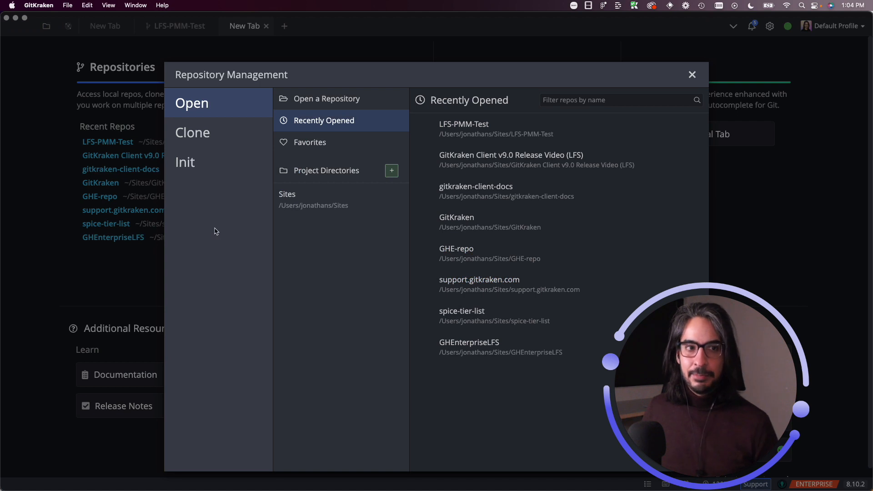
click(191, 132)
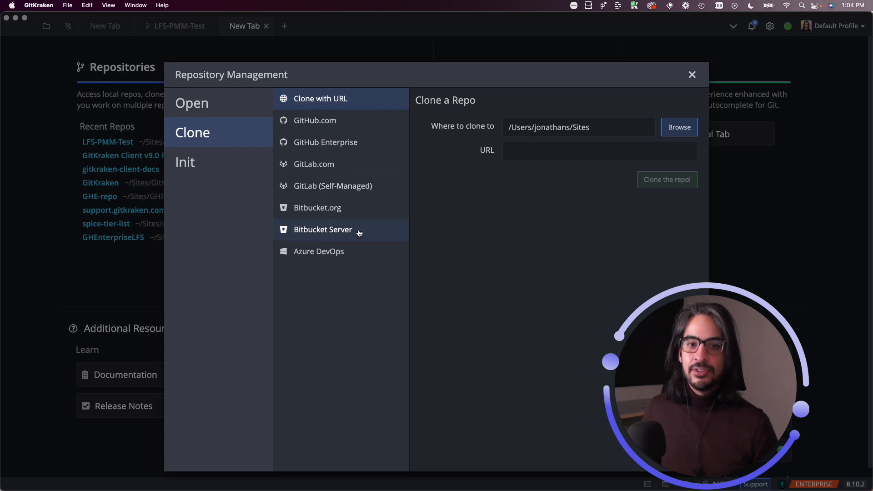
mouse_move(359, 251)
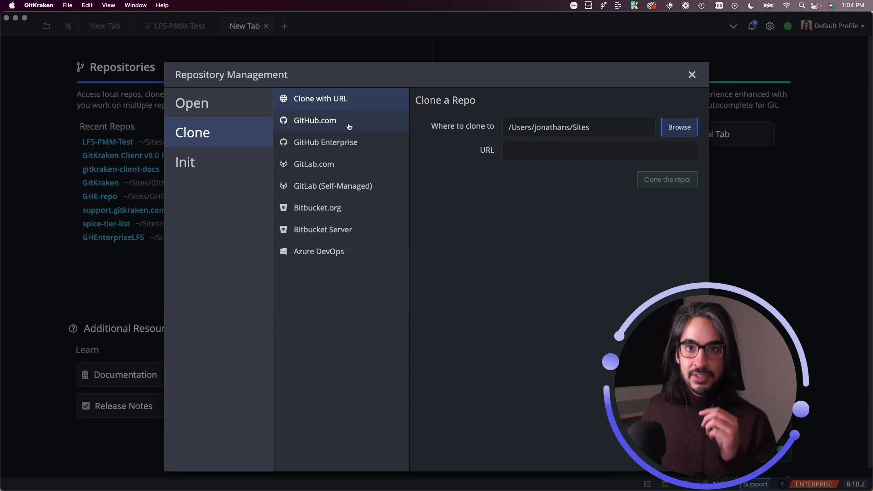
click(315, 120)
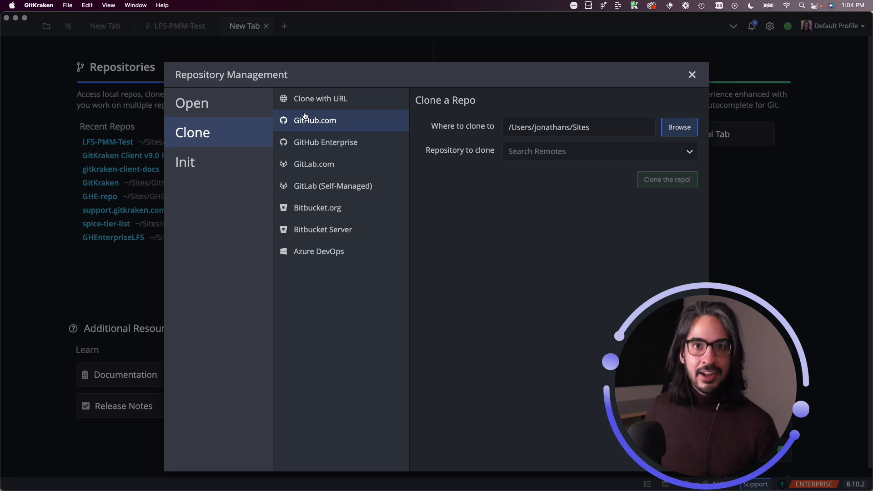
click(314, 164)
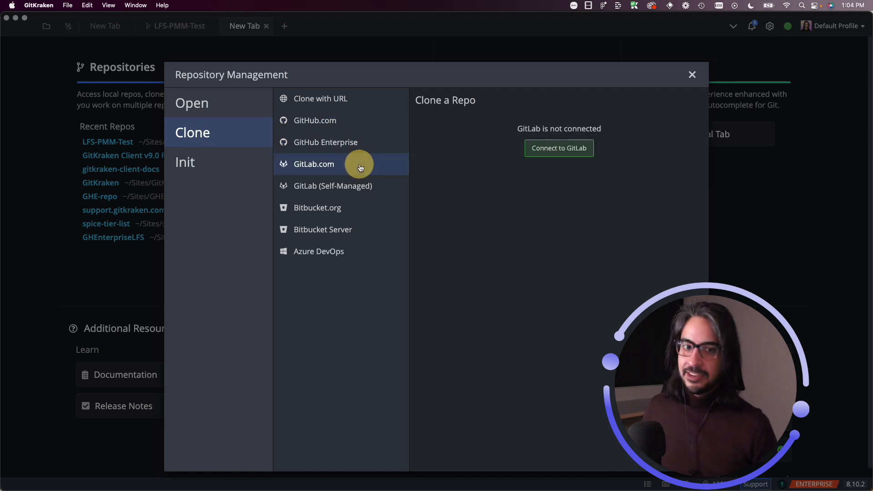
mouse_move(437, 261)
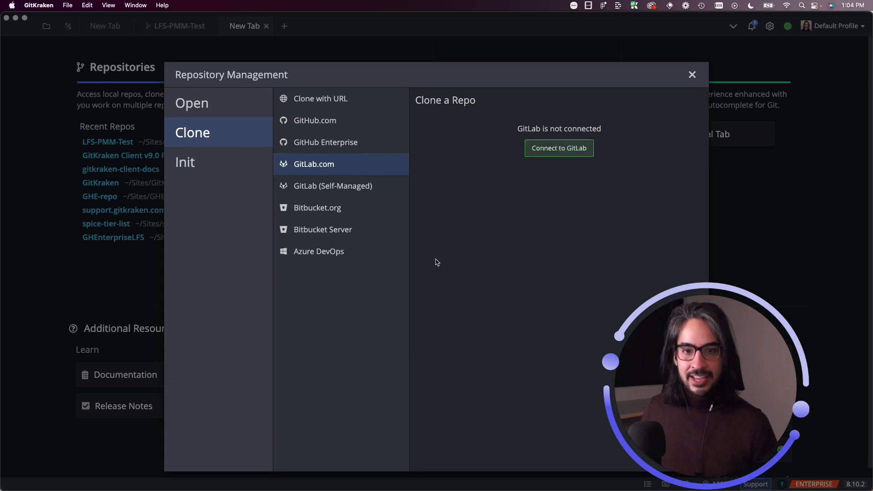
click(317, 207)
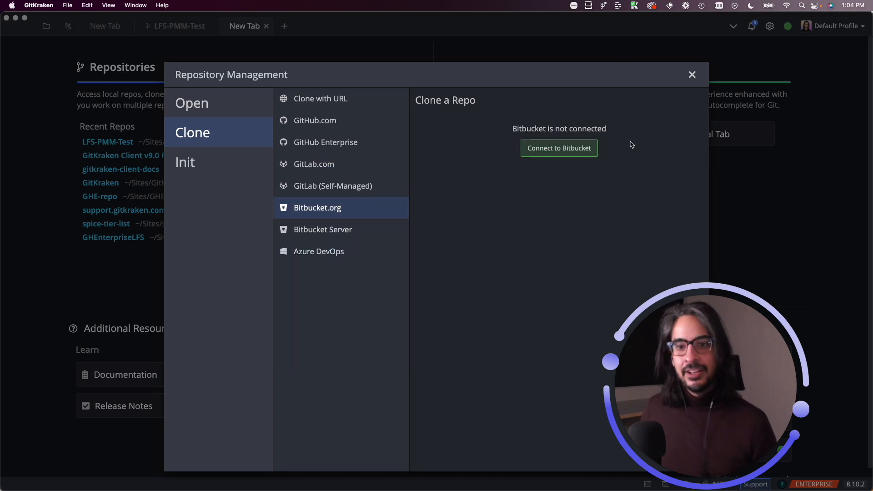
mouse_move(349, 120)
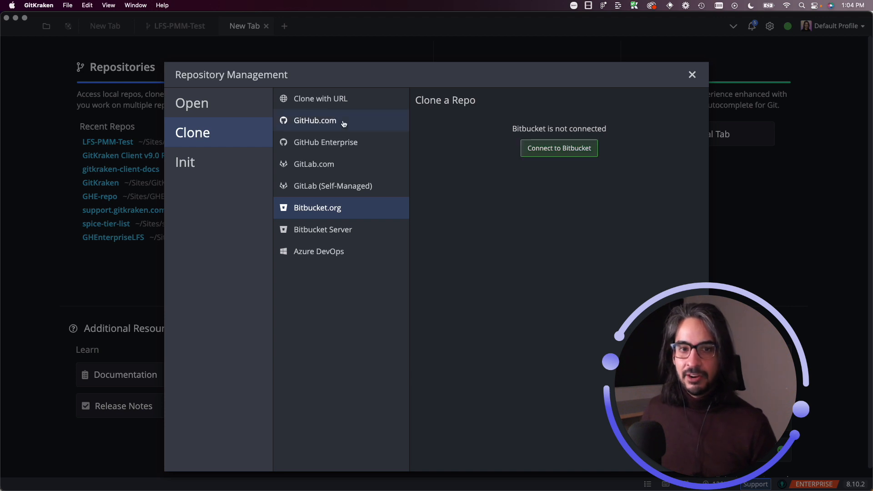
click(314, 120)
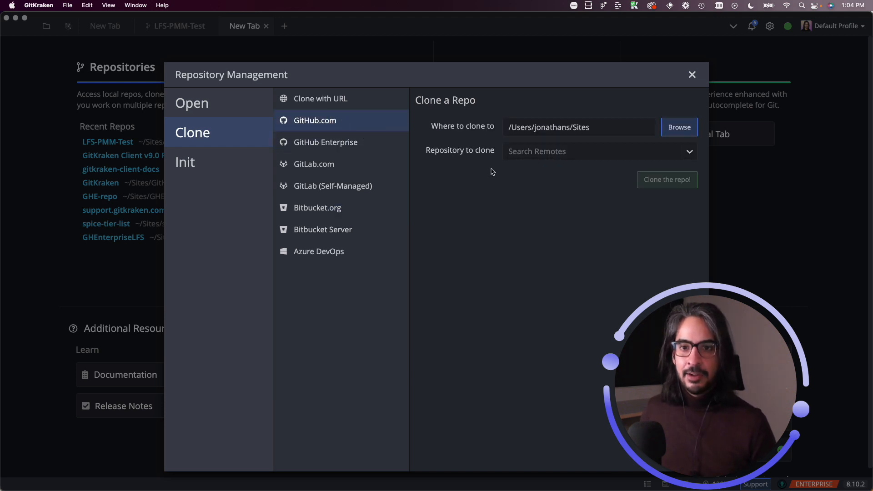
mouse_move(504, 166)
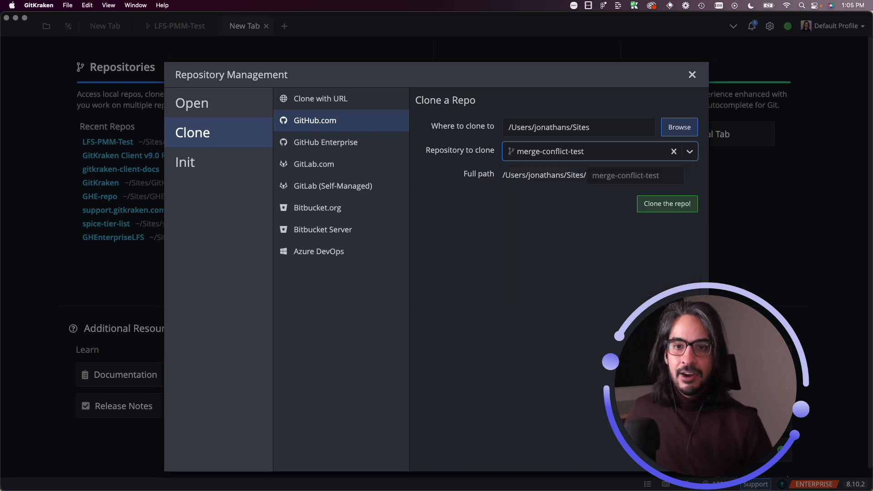
mouse_move(673, 230)
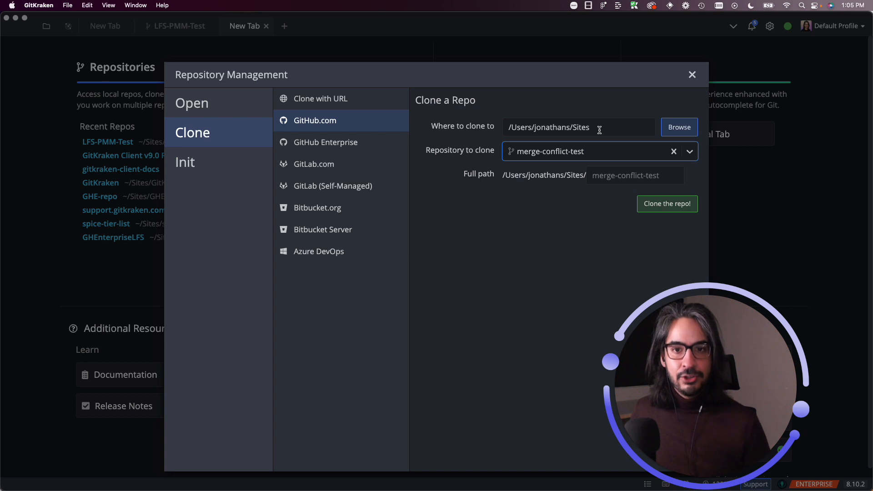
mouse_move(607, 148)
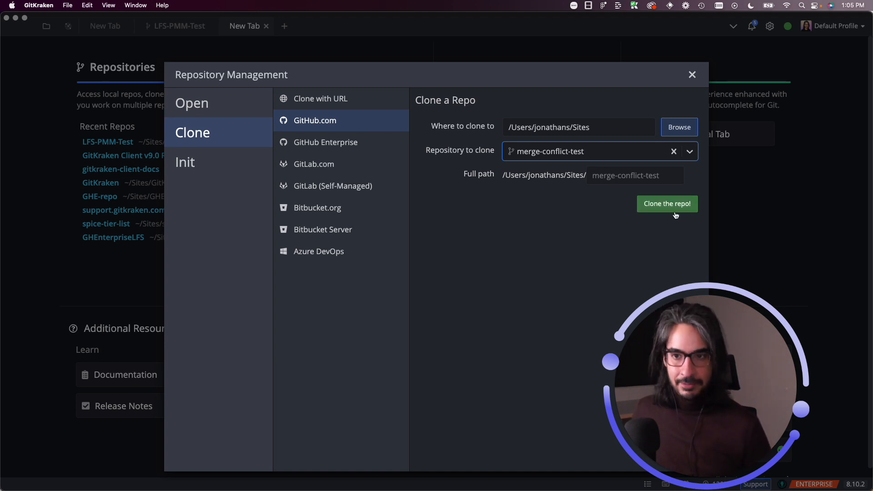
Step: Clone merge-conflict-test into Sites and open it from the success banner
click(666, 203)
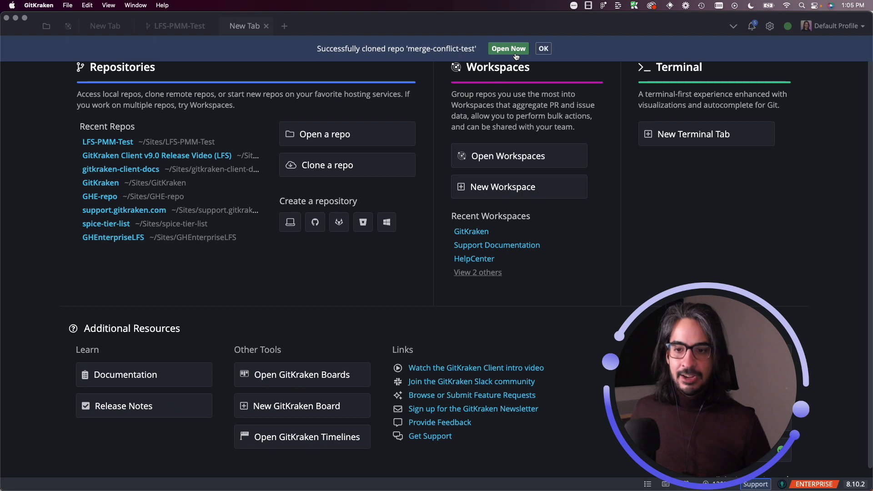
click(507, 48)
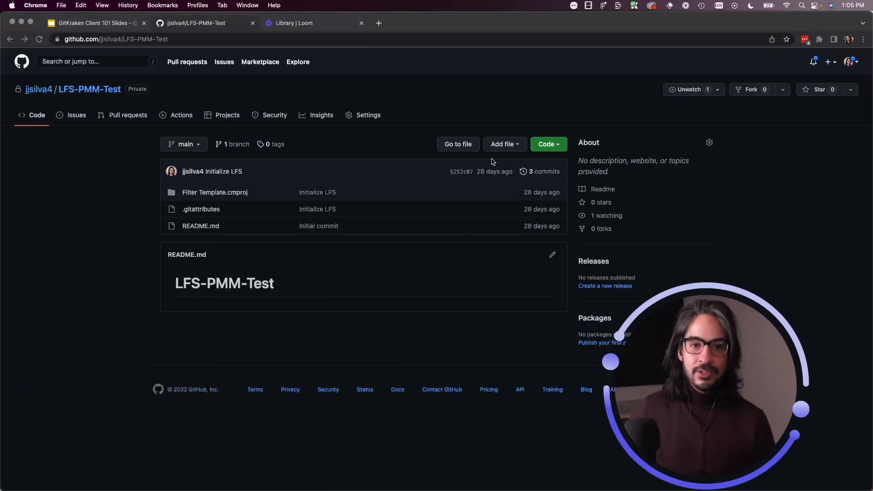
Step: Switch to the GitKraken Client 101 Slides deck showing the Clone slide
click(94, 22)
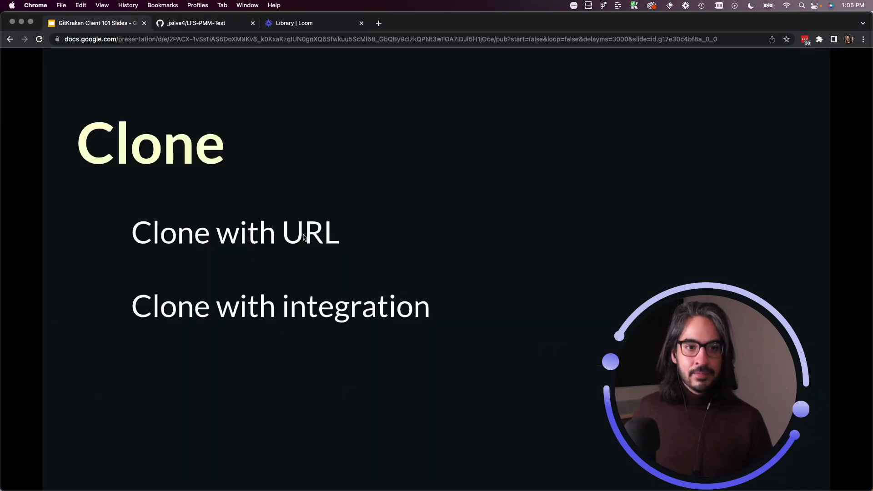
mouse_move(437, 305)
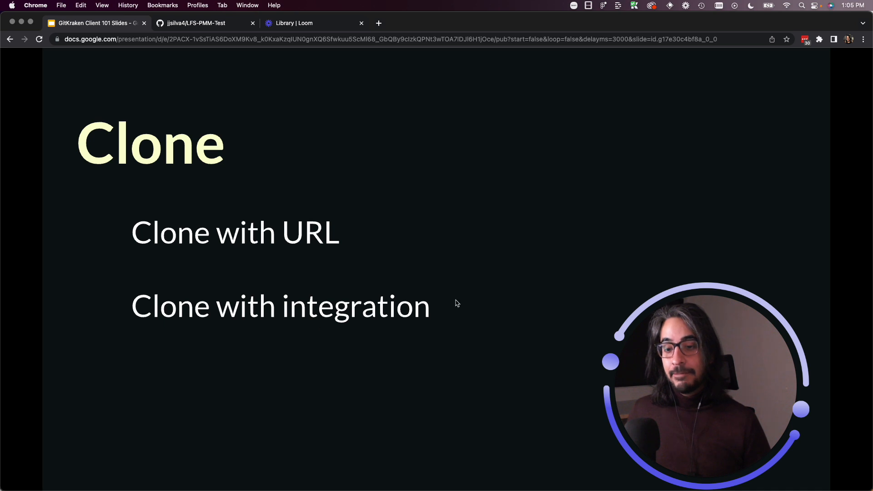
mouse_move(434, 302)
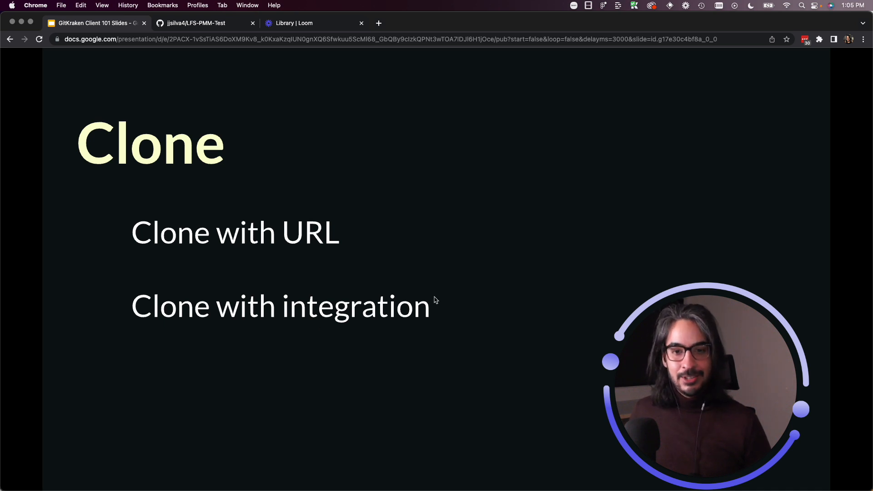